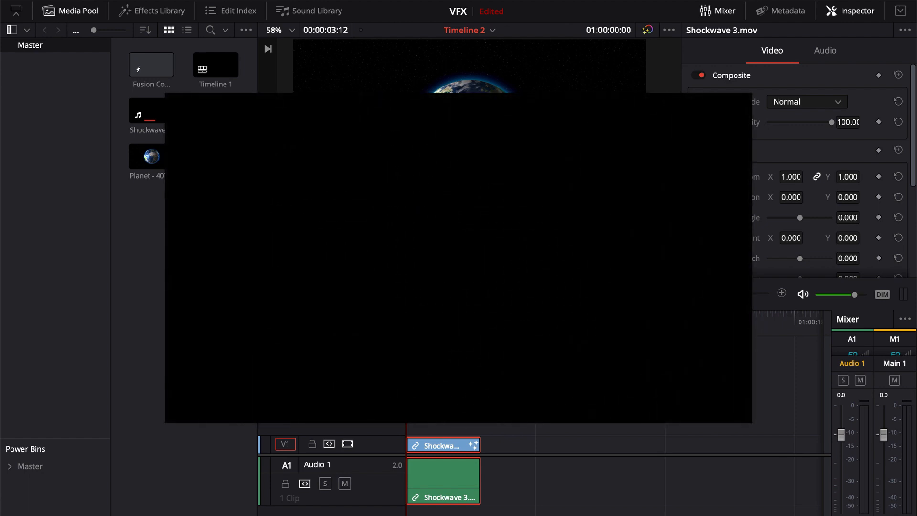
{"action": "mouse_move", "coordinate": [777, 29]}
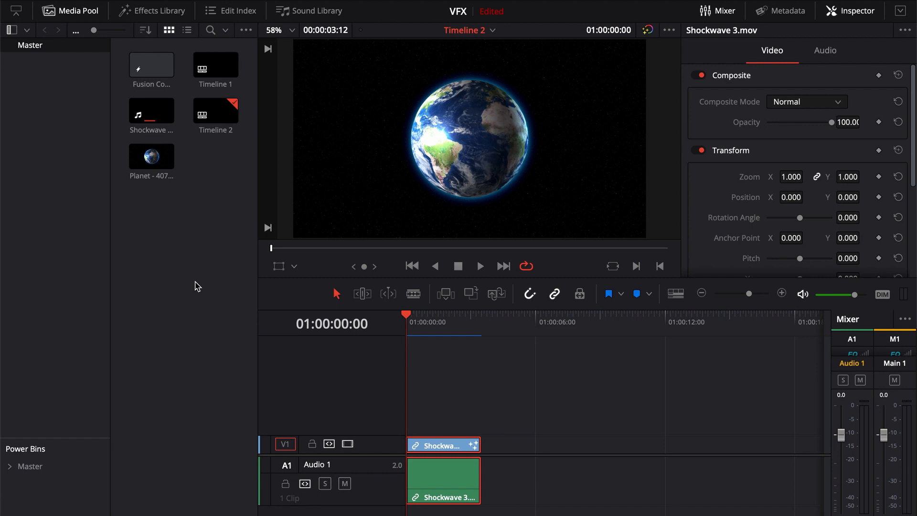
{"action": "mouse_move", "coordinate": [197, 78]}
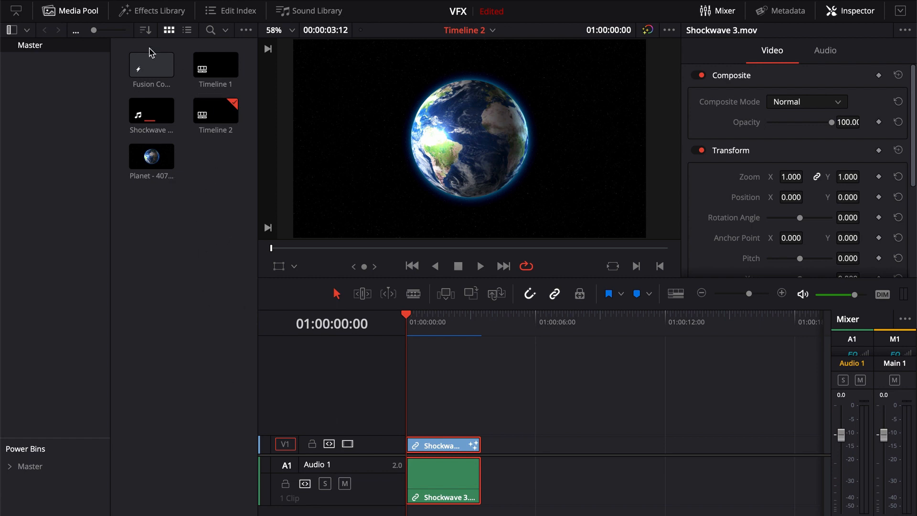
Open Timeline 1 from the Media Pool to view its three Fusion Composition clips
{"action": "left_click", "coordinate": [215, 65]}
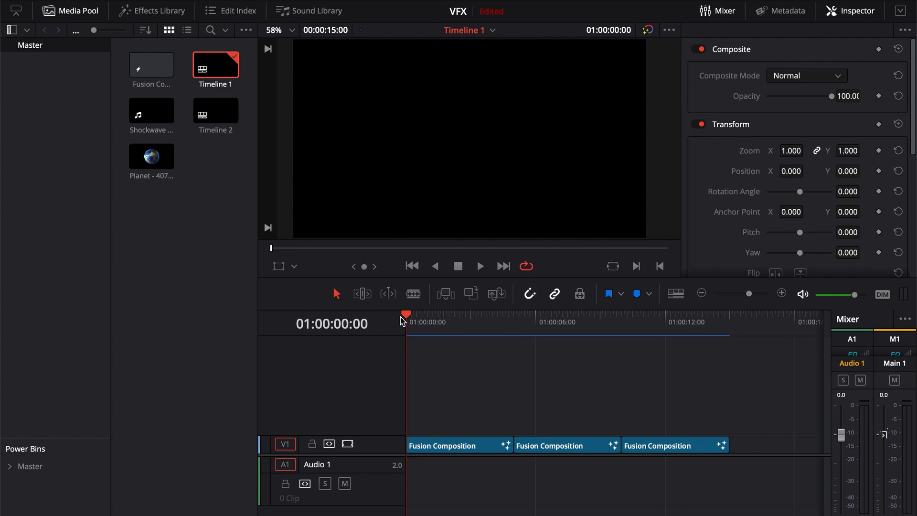
Play Timeline 1 briefly, then reopen Timeline 2 with the Shockwave clip
{"action": "left_click", "coordinate": [480, 266]}
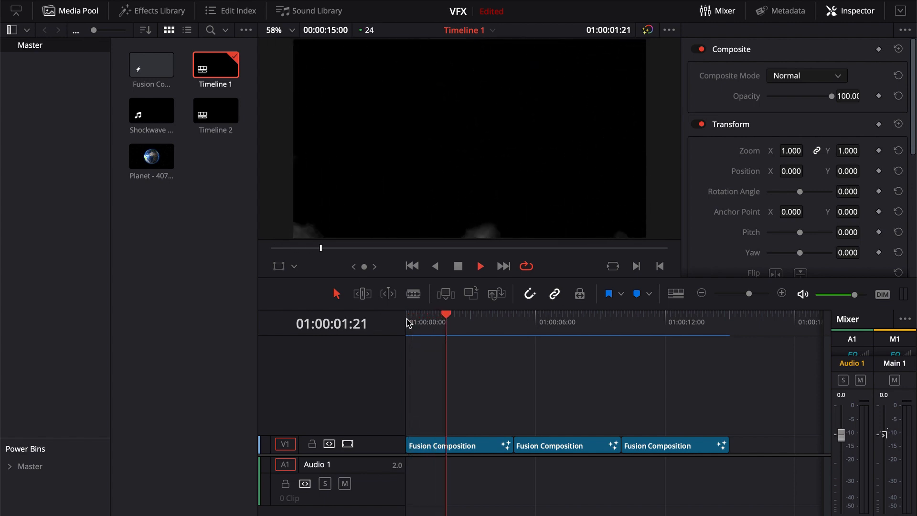
{"action": "left_click", "coordinate": [490, 322]}
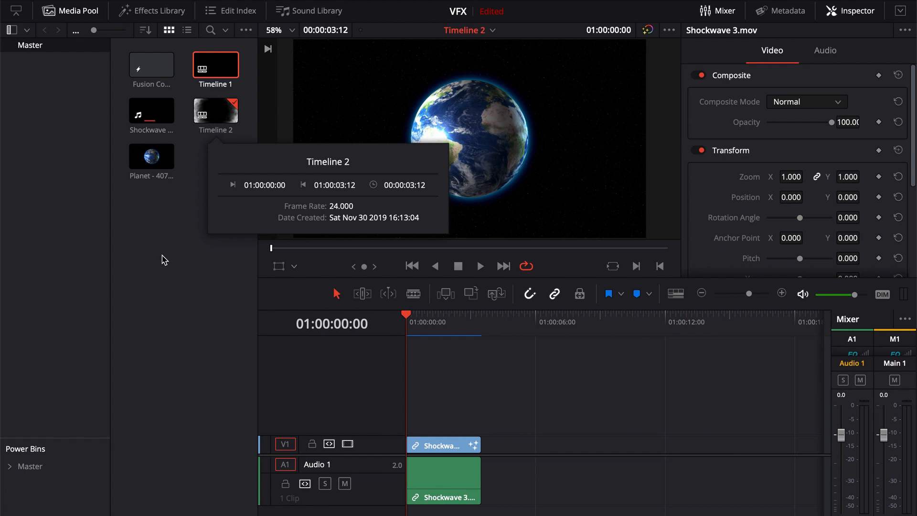
{"action": "mouse_move", "coordinate": [439, 105]}
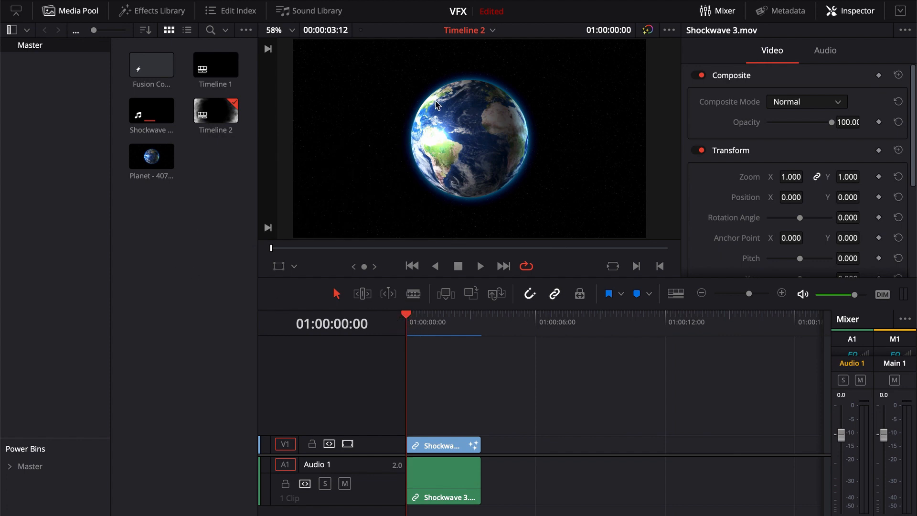
Play Timeline 2 to preview the blue shockwave ring around the Earth
{"action": "left_click", "coordinate": [479, 266]}
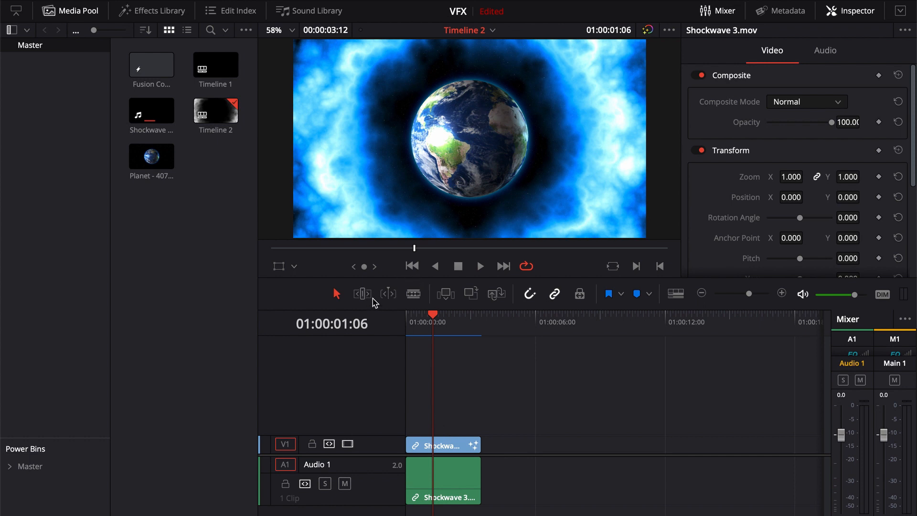
{"action": "mouse_move", "coordinate": [361, 294]}
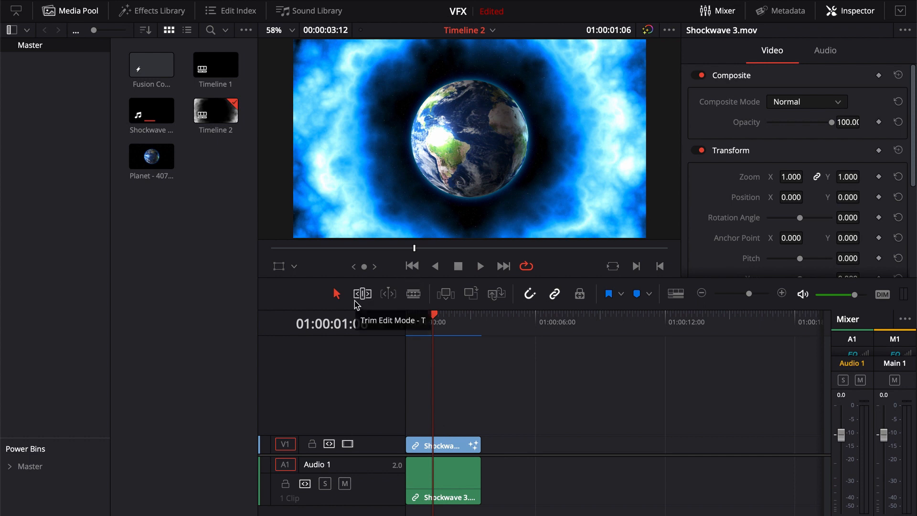
{"action": "mouse_move", "coordinate": [291, 434]}
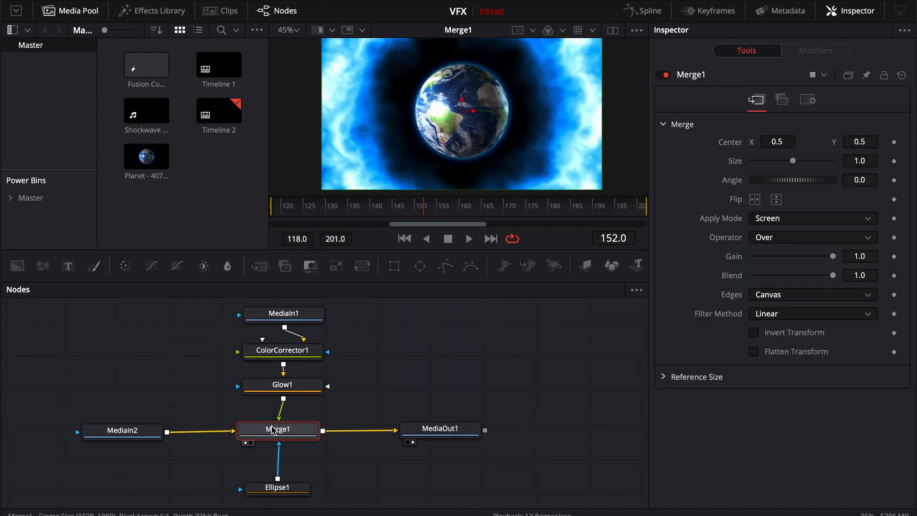
{"action": "left_click", "coordinate": [282, 350]}
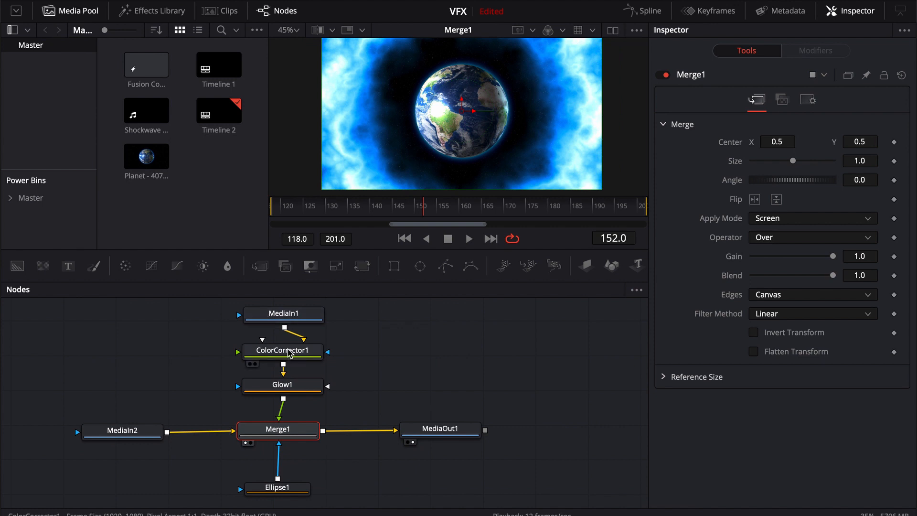
{"action": "left_click", "coordinate": [278, 487]}
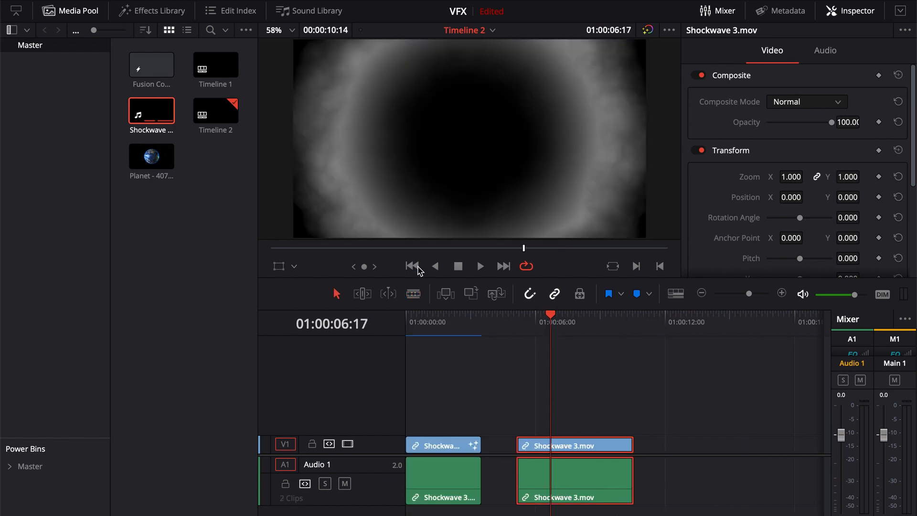
{"action": "mouse_move", "coordinate": [169, 285]}
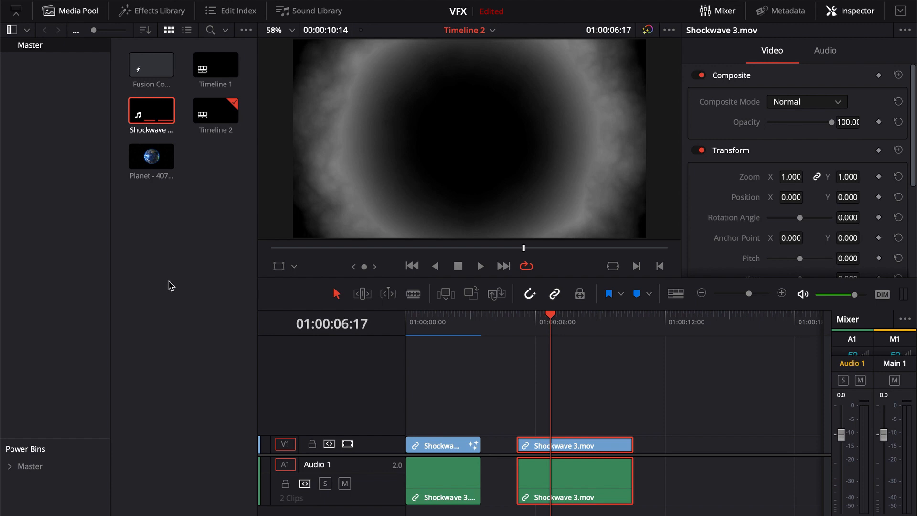
Open the new Shockwave 3.mov clip's MediaIn1-to-MediaOut1 composition on the Fusion page
{"action": "left_click", "coordinate": [286, 11]}
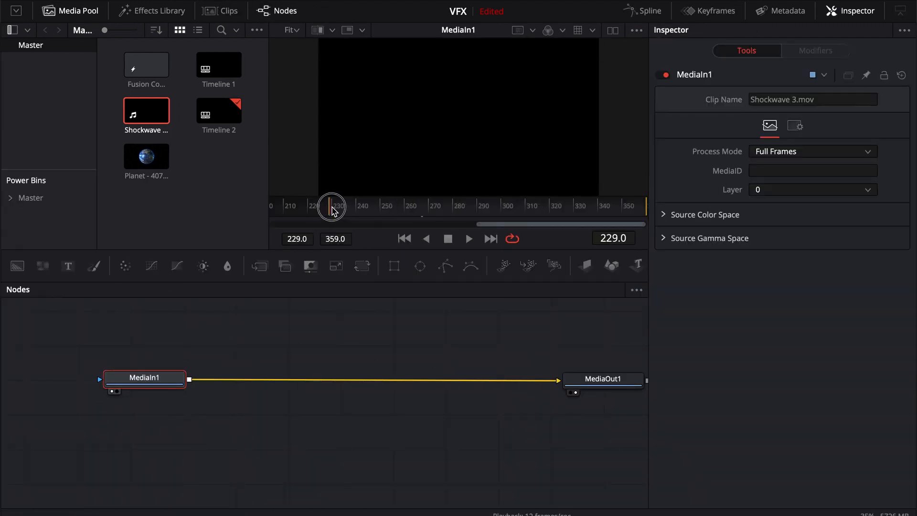
Add Planet - 4077.mp4 as MediaIn2, preview the Earth, and connect it through Merge1
{"action": "left_click", "coordinate": [469, 238]}
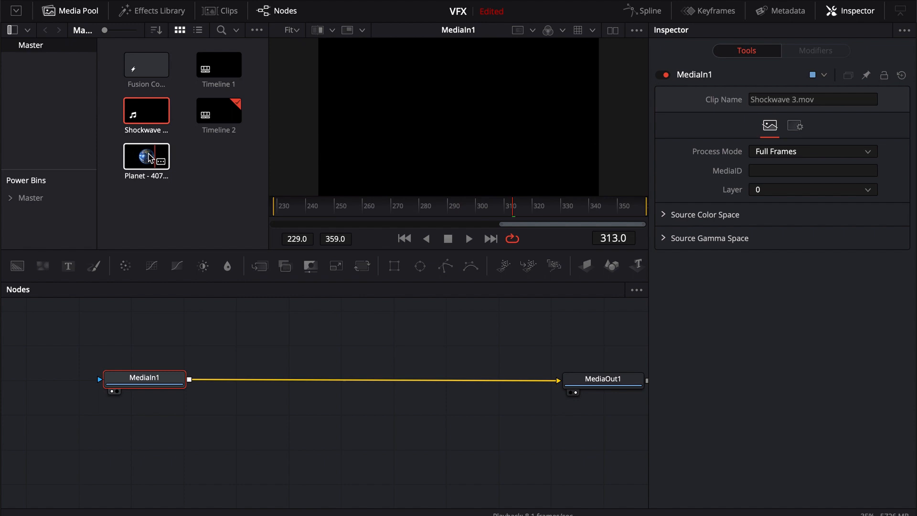
{"action": "left_click_drag", "start_coordinate": [146, 155], "coordinate": [115, 440]}
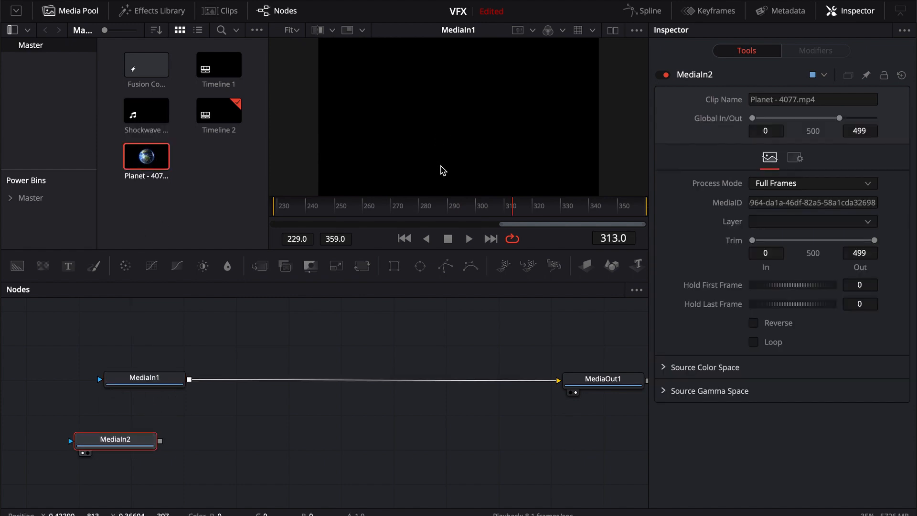
{"action": "left_click", "coordinate": [469, 238]}
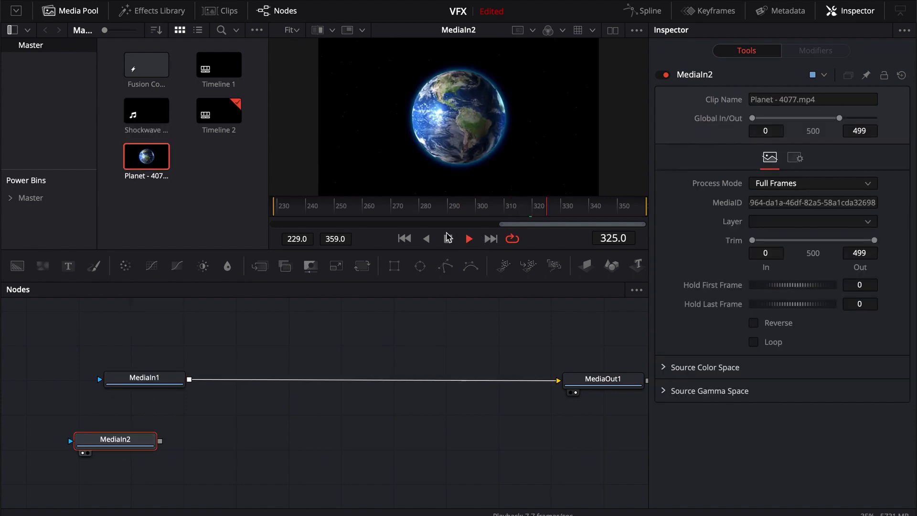
{"action": "left_click", "coordinate": [469, 238]}
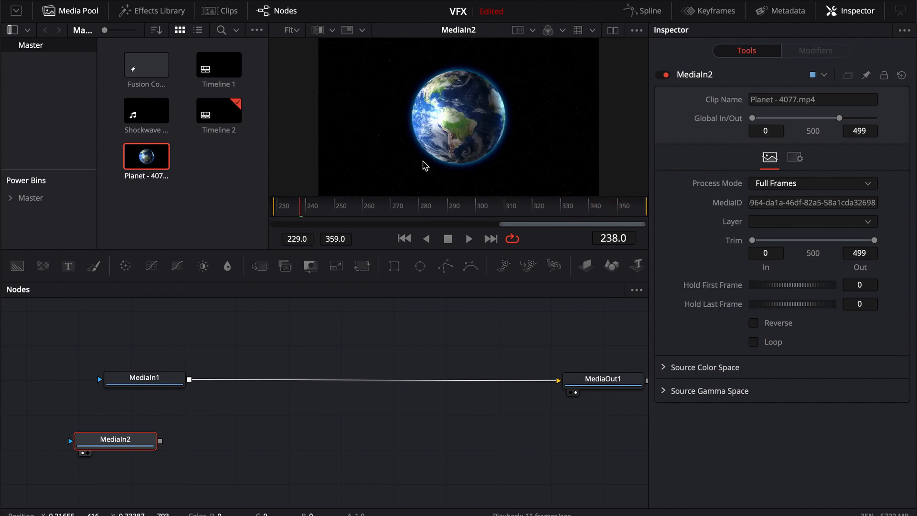
{"action": "mouse_move", "coordinate": [522, 194]}
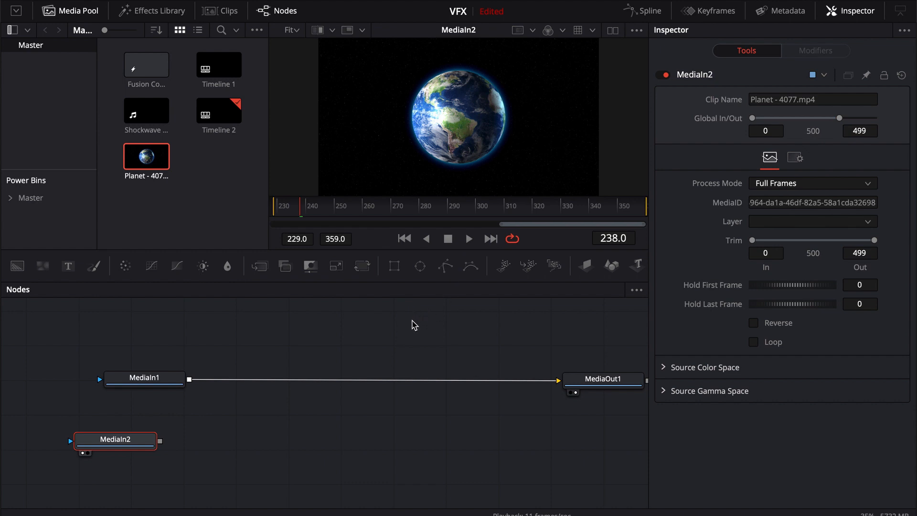
{"action": "left_click_drag", "start_coordinate": [143, 377], "coordinate": [267, 352]}
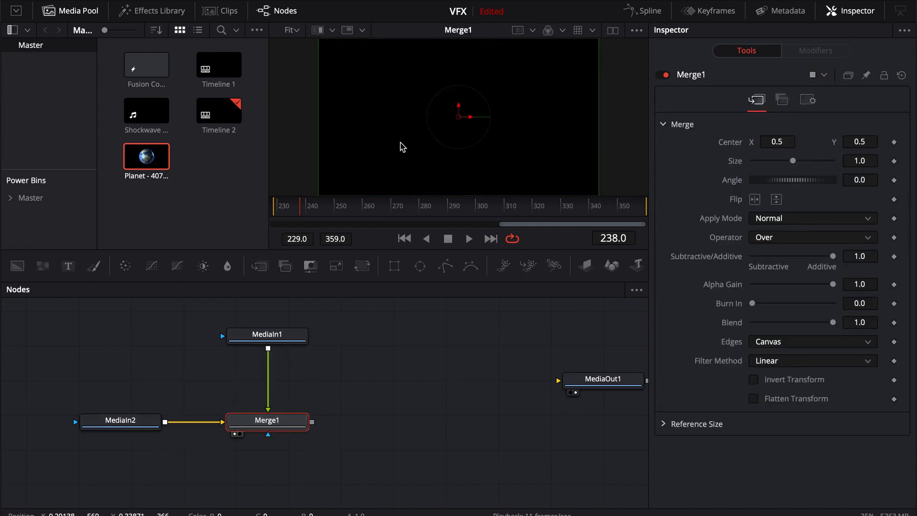
Set Merge1's Apply Mode to Screen and scrub to check the glowing ring
{"action": "left_click", "coordinate": [812, 218]}
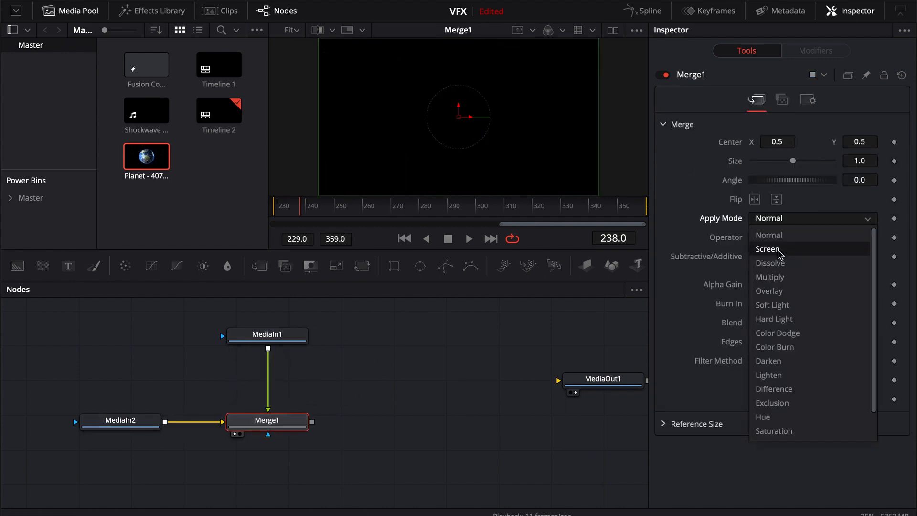
{"action": "left_click", "coordinate": [767, 248]}
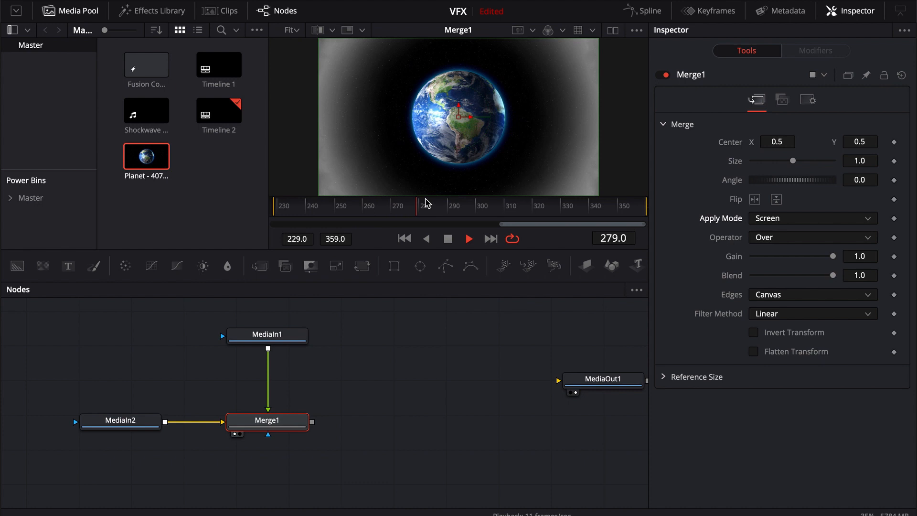
{"action": "left_click", "coordinate": [470, 206]}
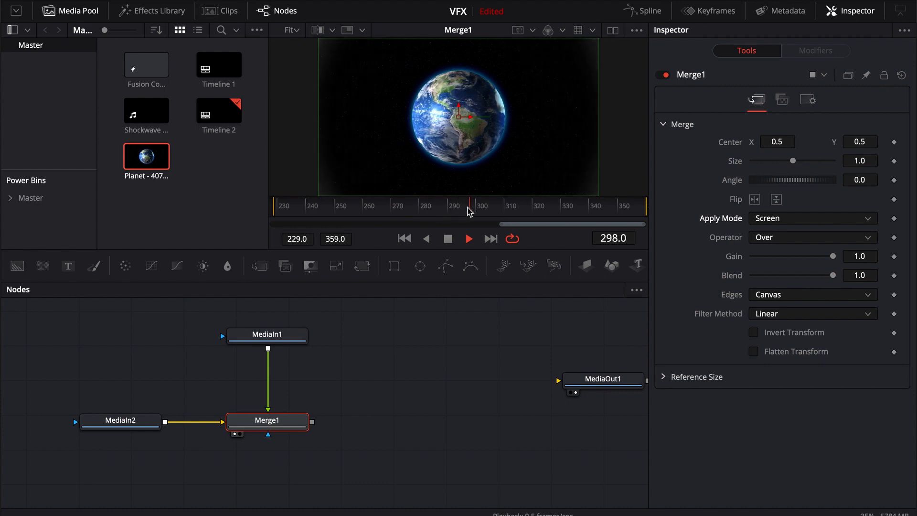
{"action": "left_click", "coordinate": [311, 206]}
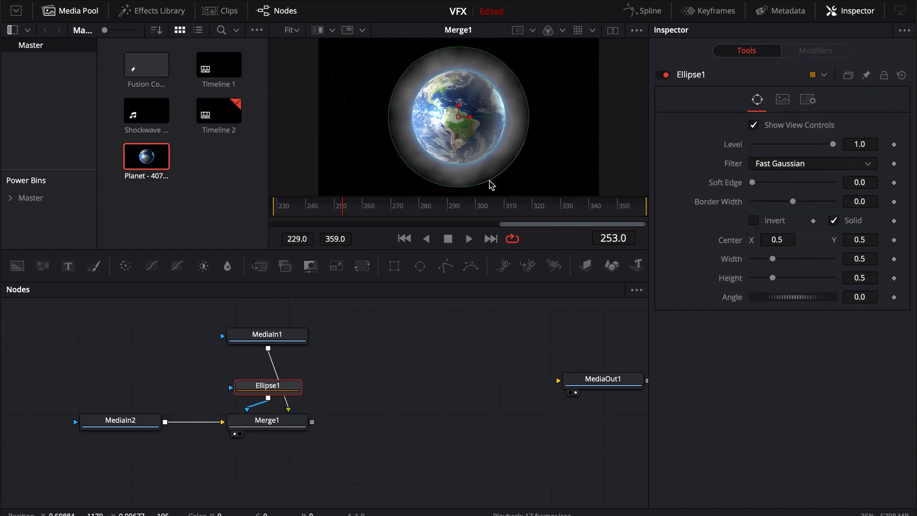
Shrink Ellipse1 to about 0.33 width/height, invert it, and slightly soften its edge
{"action": "left_click_drag", "start_coordinate": [470, 115], "coordinate": [475, 163]}
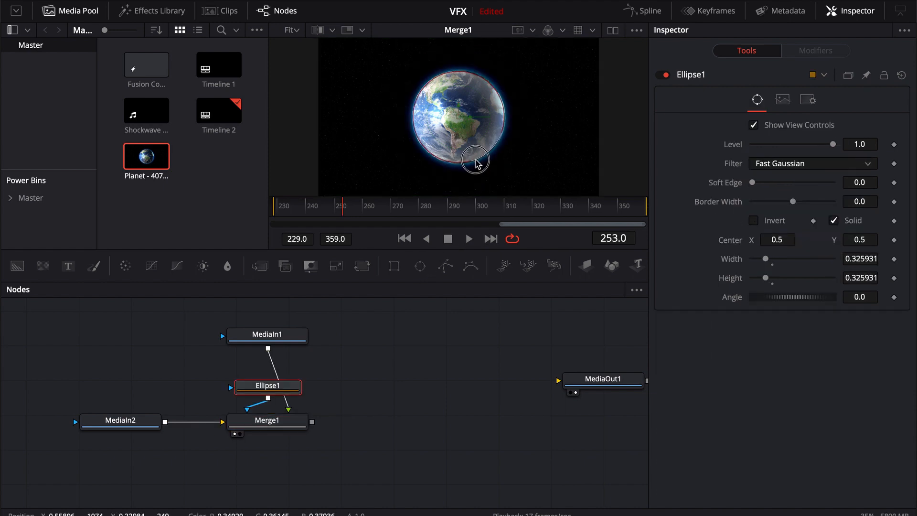
{"action": "left_click_drag", "start_coordinate": [476, 161], "coordinate": [497, 92]}
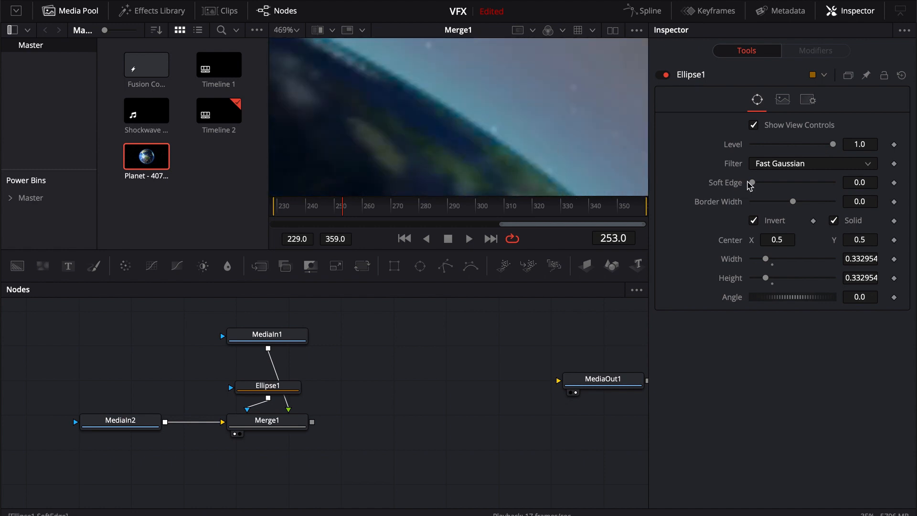
{"action": "left_click_drag", "start_coordinate": [754, 183], "coordinate": [756, 182]}
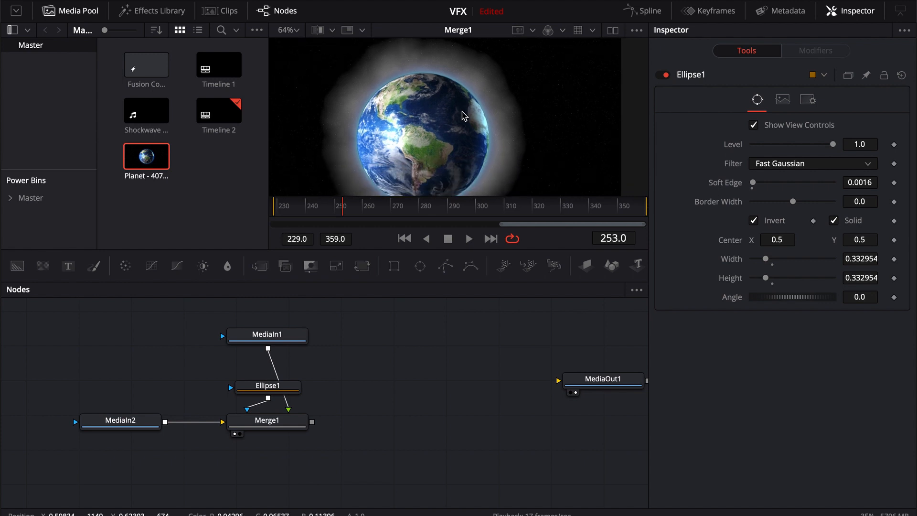
{"action": "left_click_drag", "start_coordinate": [267, 386], "coordinate": [267, 469]}
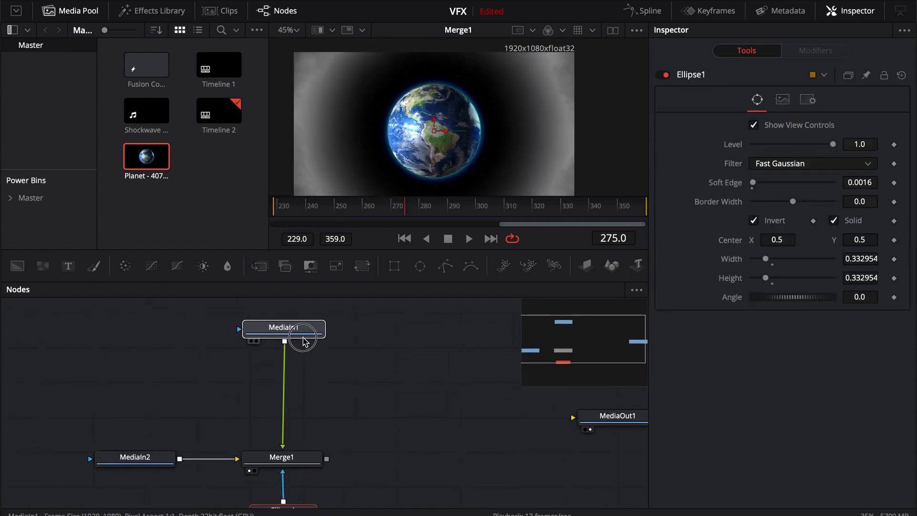
Add ColorCorrector1 after MediaIn1 and settle the tint wheel on blue
{"action": "left_click", "coordinate": [284, 330]}
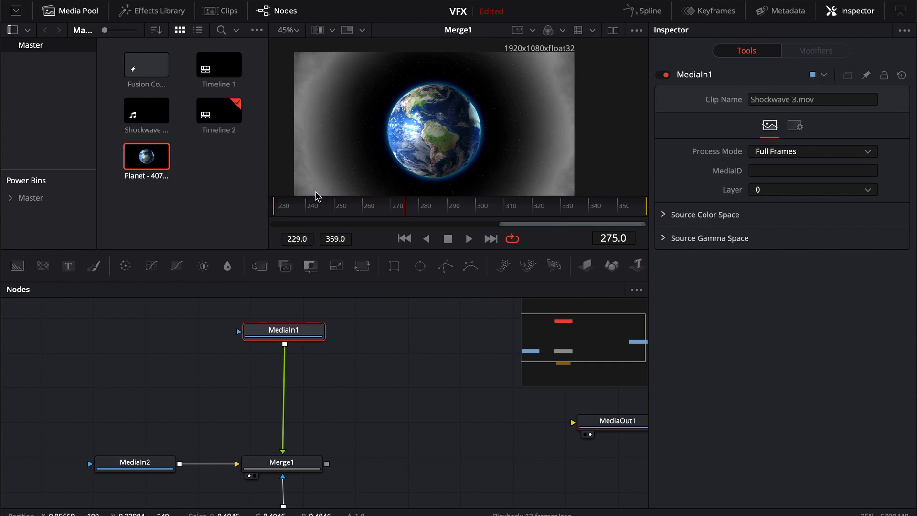
{"action": "mouse_move", "coordinate": [339, 256]}
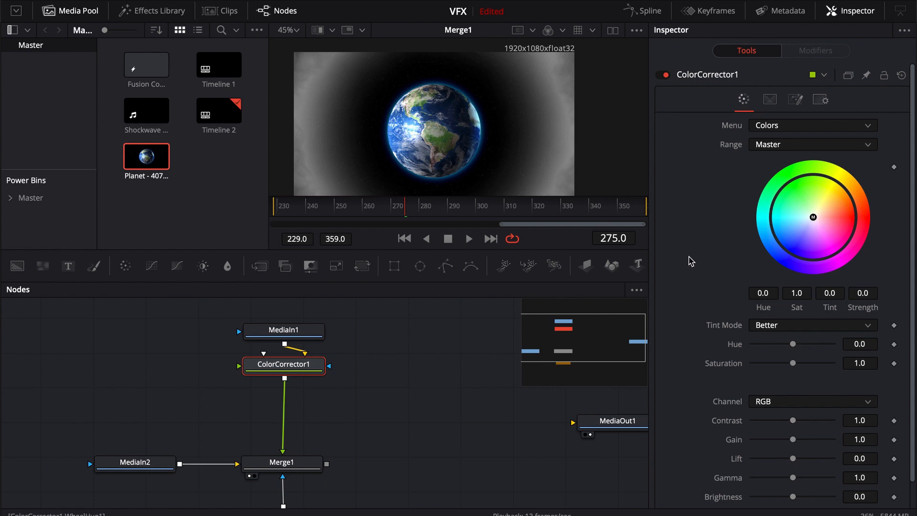
{"action": "left_click_drag", "start_coordinate": [813, 218], "coordinate": [772, 247]}
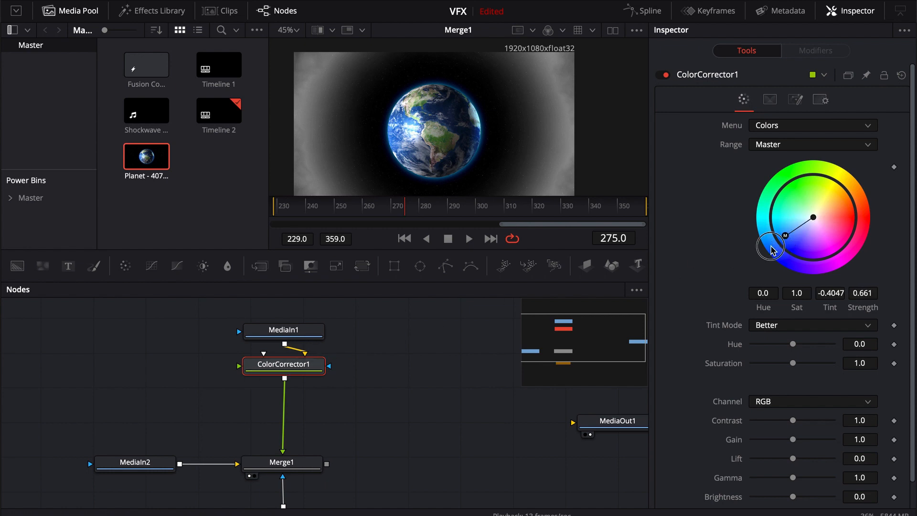
{"action": "left_click_drag", "start_coordinate": [771, 246], "coordinate": [812, 219]}
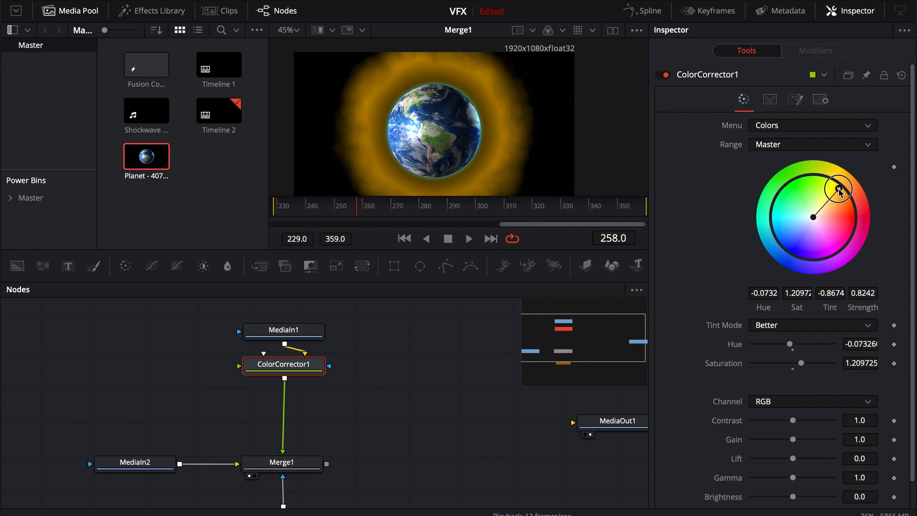
{"action": "left_click_drag", "start_coordinate": [840, 188], "coordinate": [829, 178]}
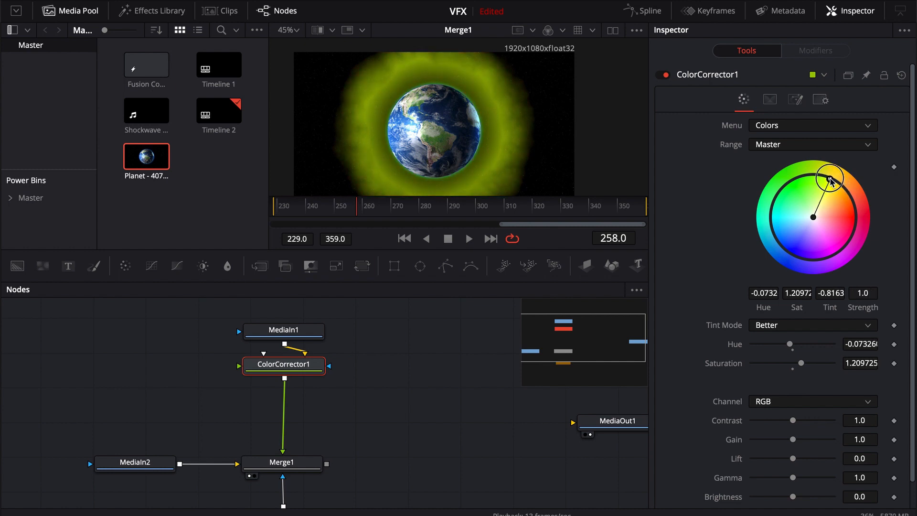
{"action": "left_click_drag", "start_coordinate": [828, 178], "coordinate": [793, 268]}
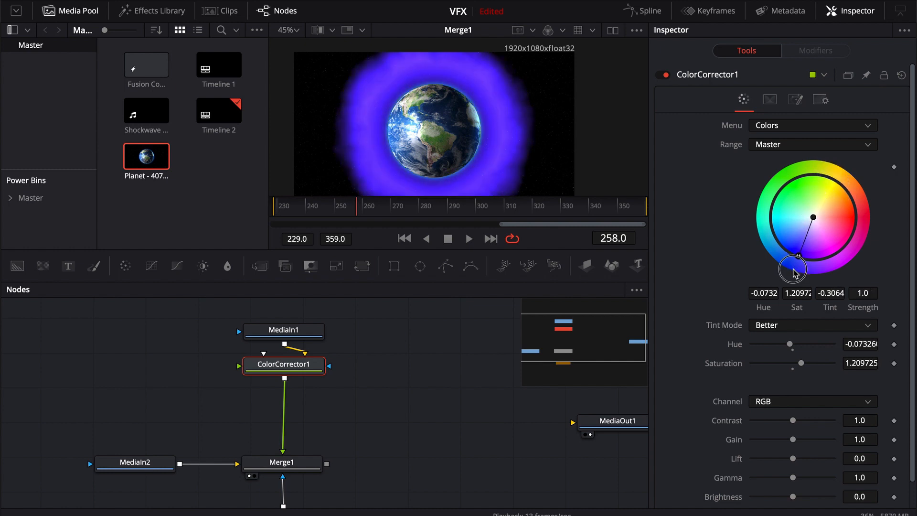
{"action": "left_click_drag", "start_coordinate": [793, 269], "coordinate": [775, 237]}
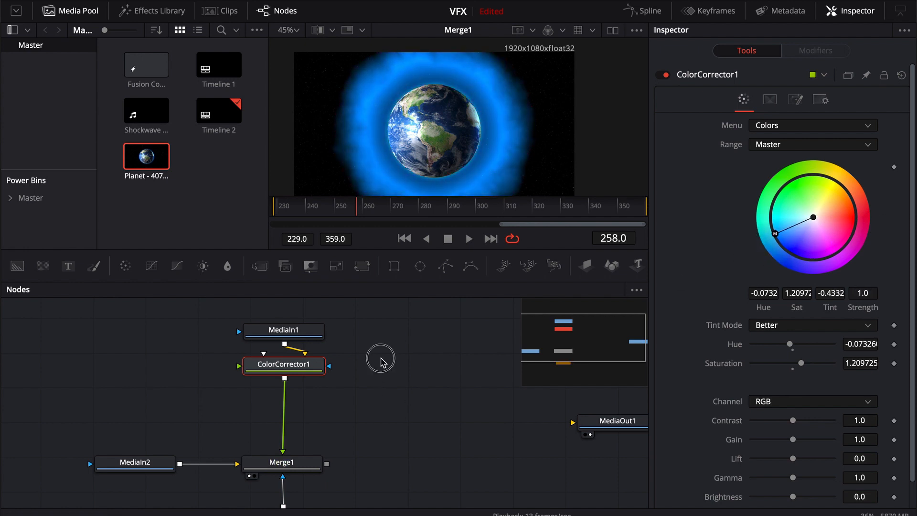
{"action": "mouse_move", "coordinate": [395, 445]}
{"action": "type", "text": "cc"}
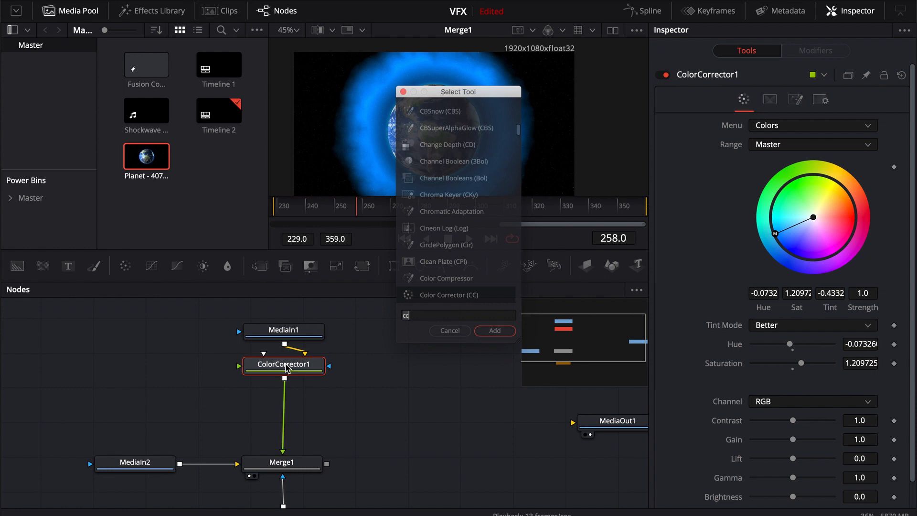
Add a Glow1 node after the colour correction and adjust its Blend amount
{"action": "left_click", "coordinate": [494, 331]}
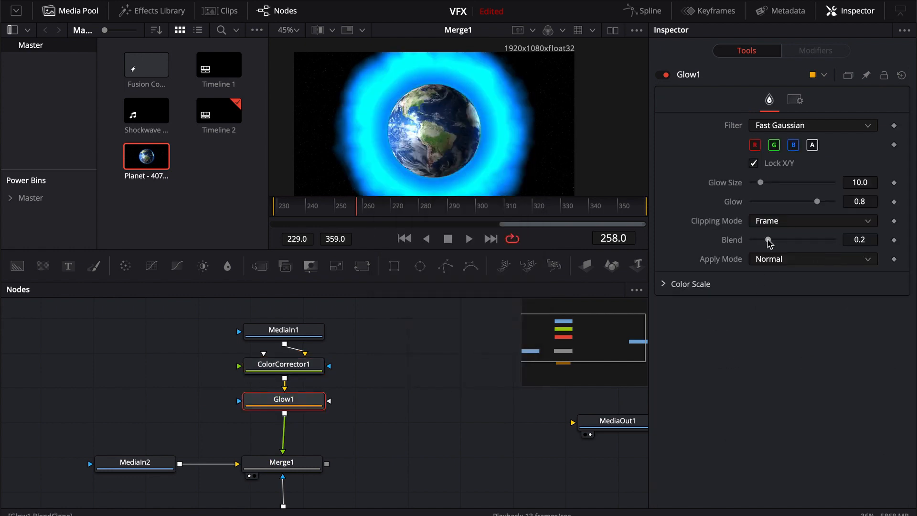
{"action": "left_click_drag", "start_coordinate": [770, 240], "coordinate": [759, 240]}
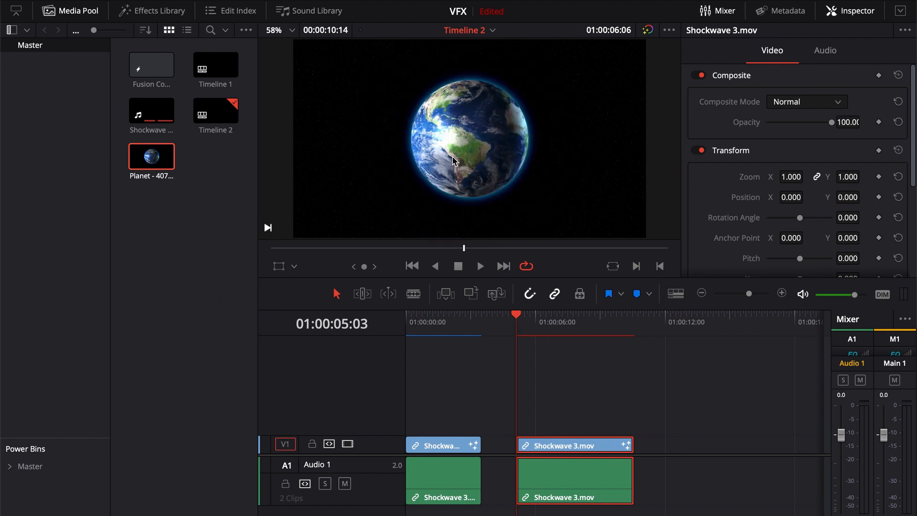
{"action": "mouse_move", "coordinate": [365, 146]}
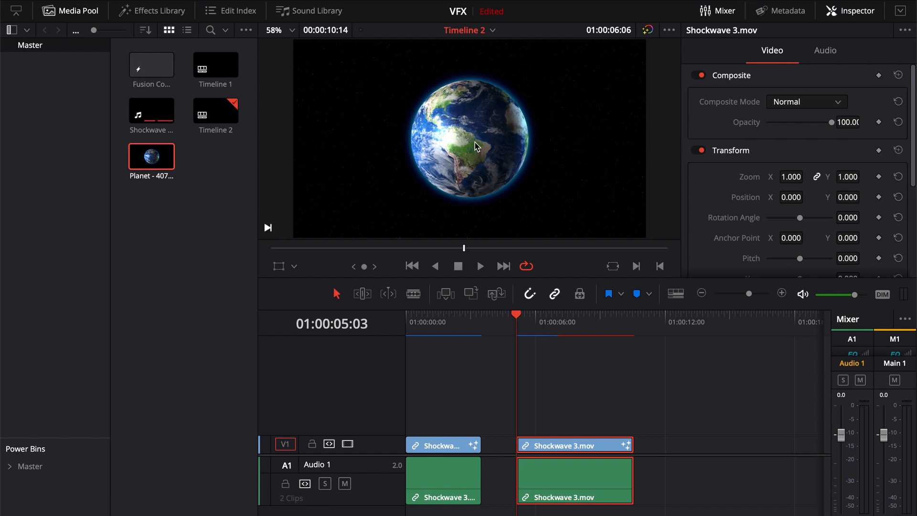
{"action": "mouse_move", "coordinate": [546, 329]}
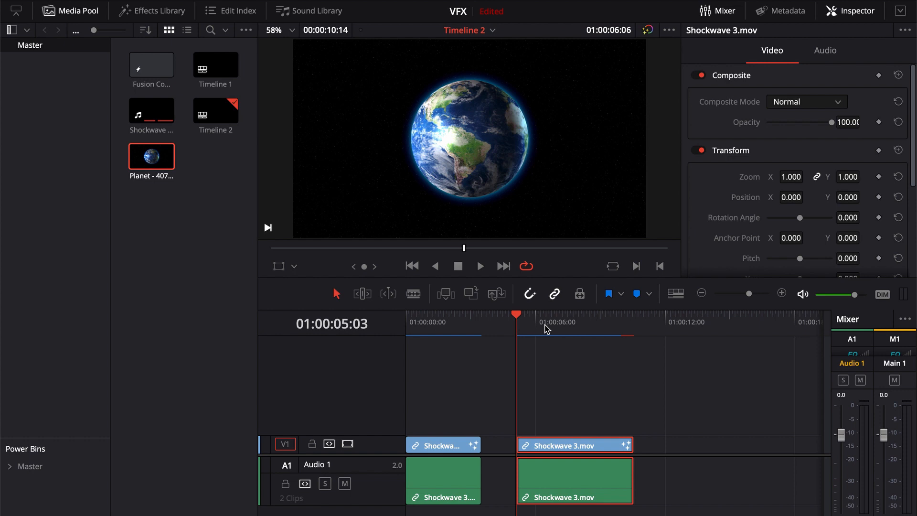
Show Retime Controls on the second Shockwave 3.mov clip and return the playhead to its start
{"action": "left_click", "coordinate": [479, 266]}
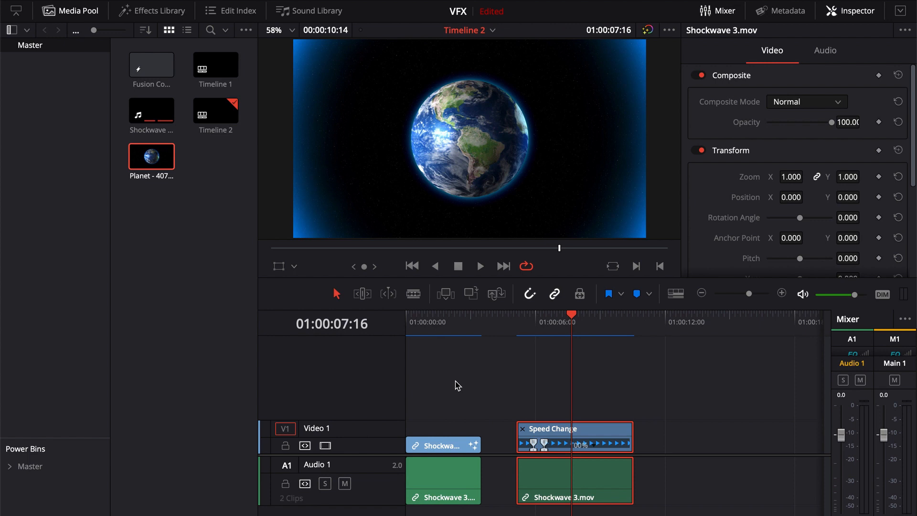
{"action": "mouse_move", "coordinate": [479, 378]}
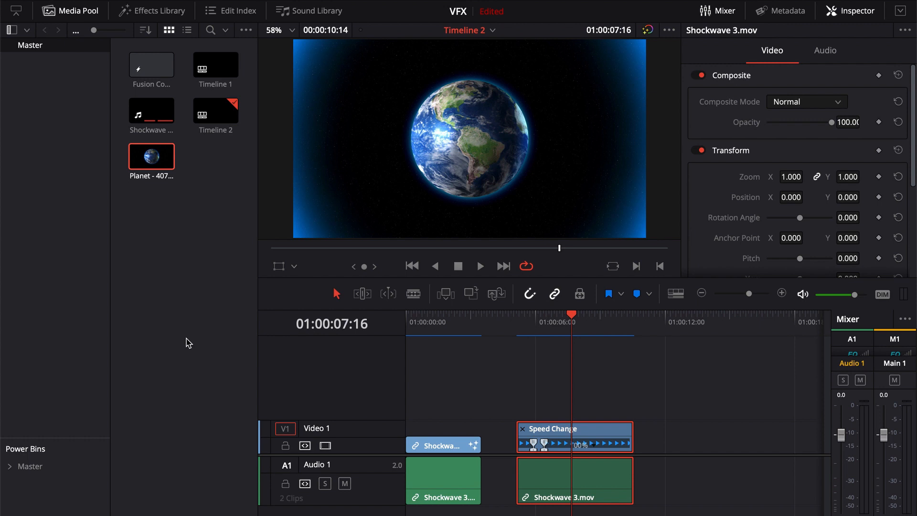
{"action": "mouse_move", "coordinate": [209, 336]}
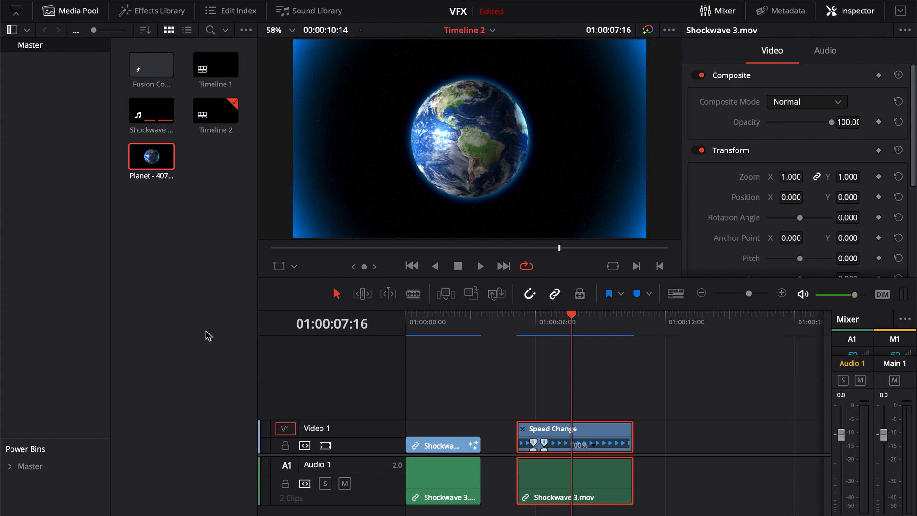
{"action": "left_click_drag", "start_coordinate": [573, 321], "coordinate": [539, 324]}
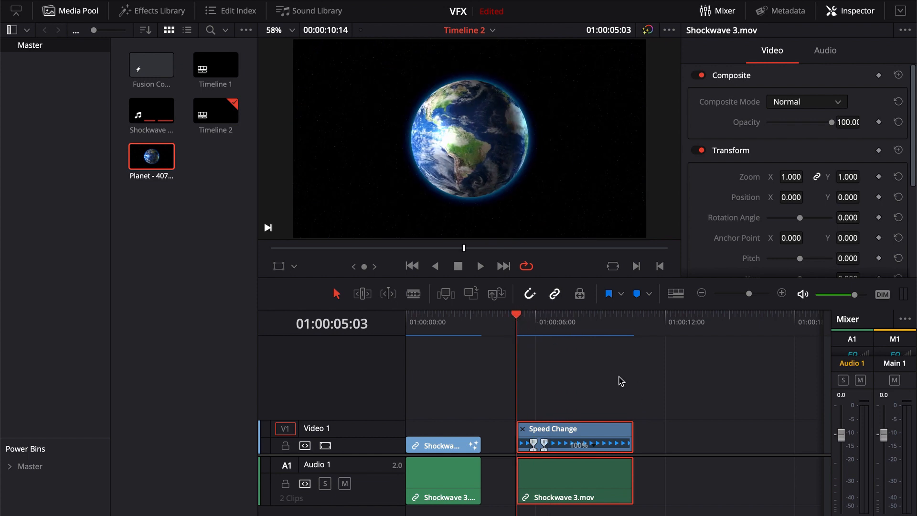
{"action": "mouse_move", "coordinate": [410, 190]}
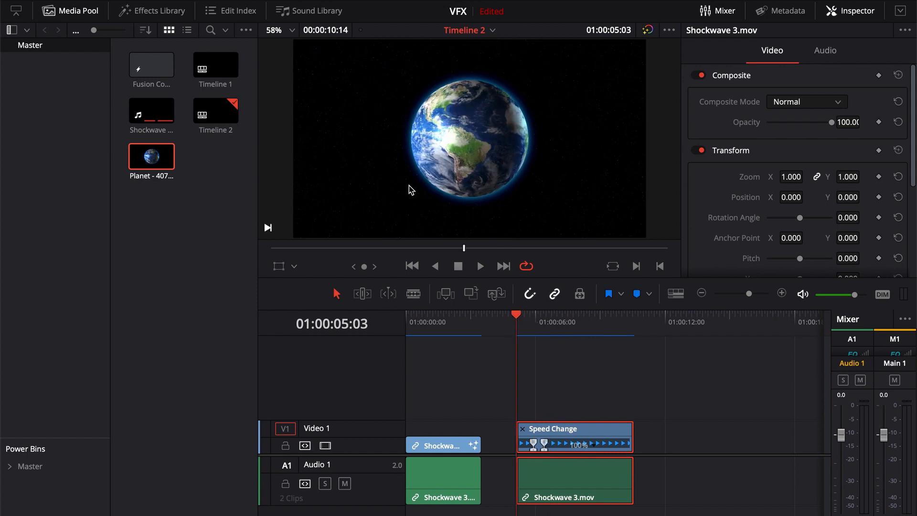